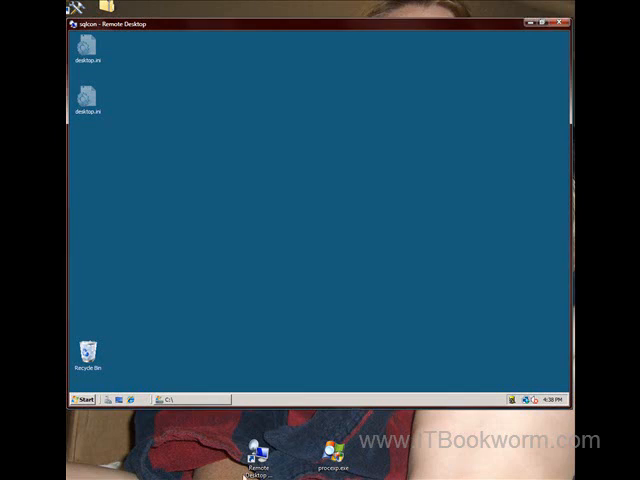
pyautogui.moveTo(280, 462)
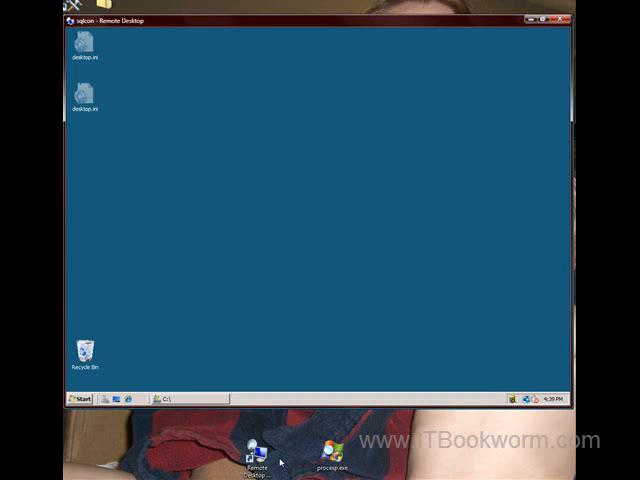
pyautogui.moveTo(514, 390)
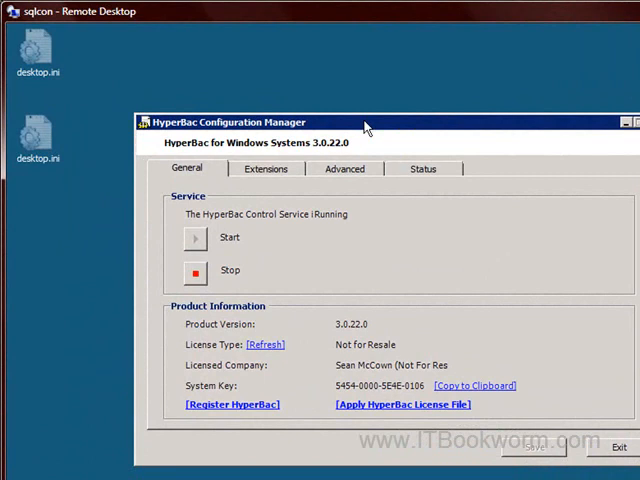
# List the registered extensions (.hbc, .hbe, .hbc2, .bak) and select the .hbc entry.
pyautogui.click(265, 168)
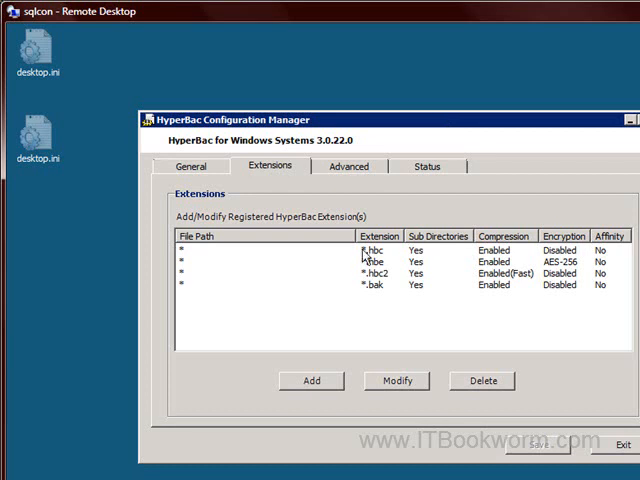
pyautogui.click(380, 285)
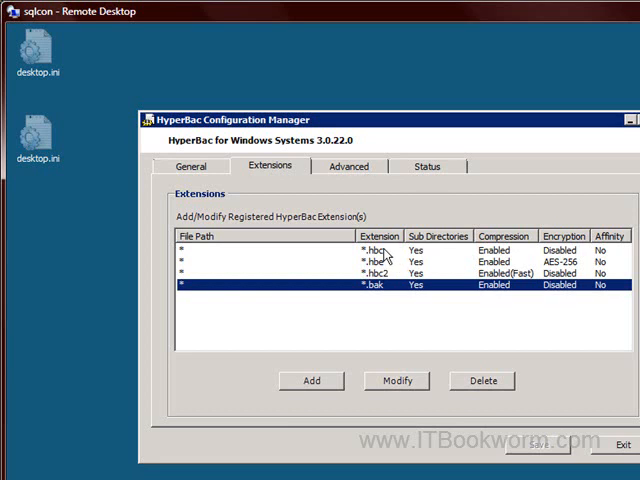
pyautogui.click(396, 381)
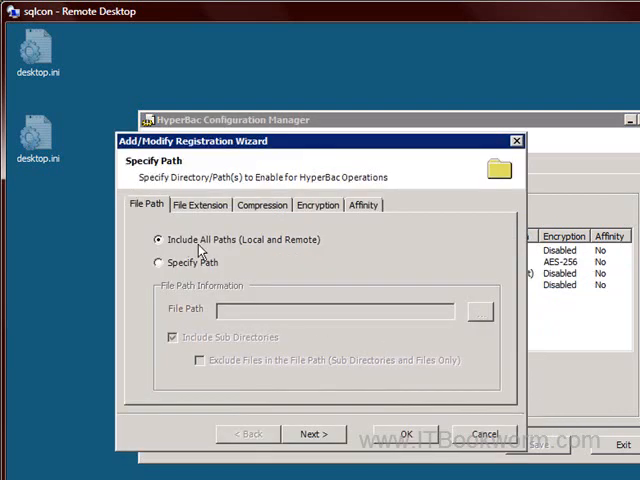
pyautogui.moveTo(258, 248)
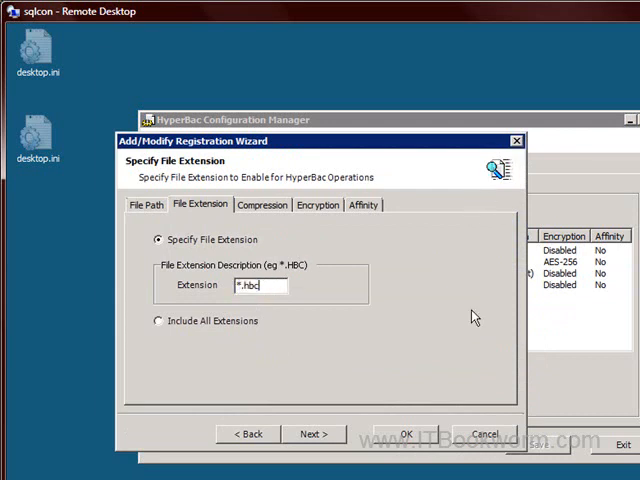
pyautogui.click(409, 433)
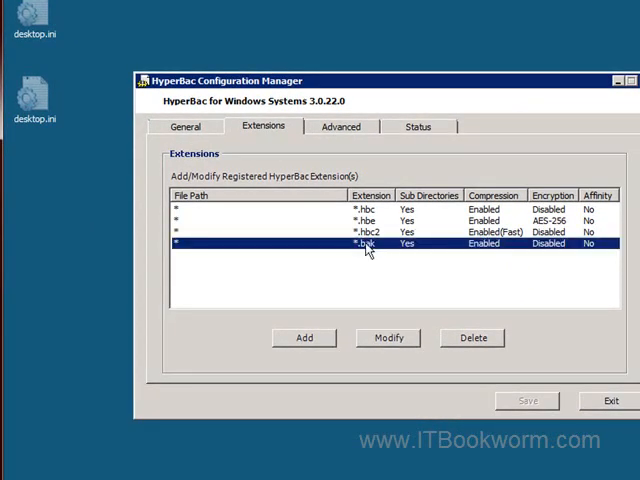
# Clear the selection in the extensions list so no entry is highlighted.
pyautogui.click(370, 221)
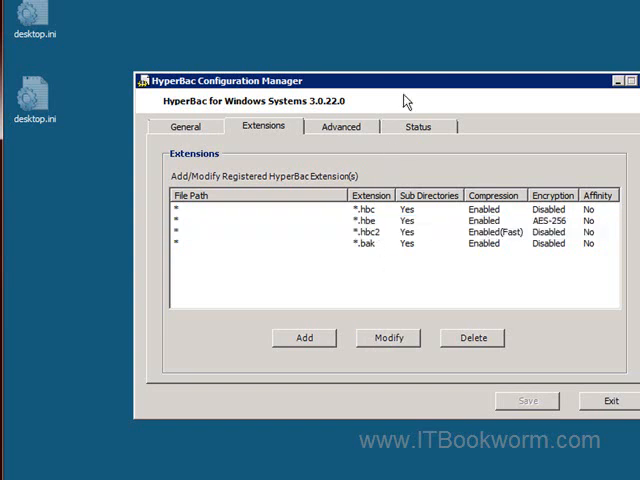
pyautogui.moveTo(408, 90)
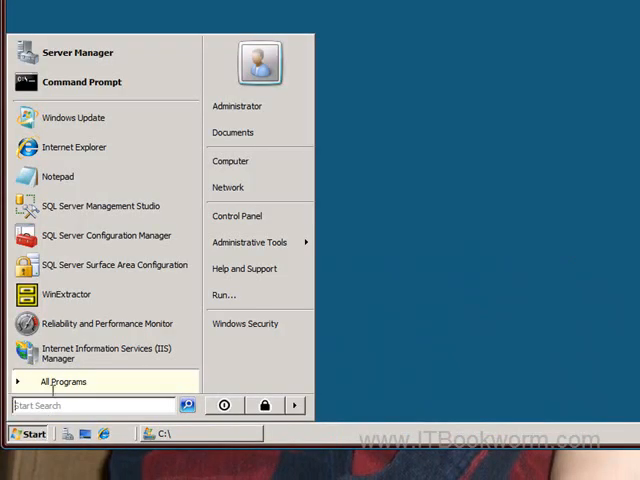
# Run bcp to export ssistutorial.dbo.address in native format to c:\addressUN.txt on server darthcon.
pyautogui.click(80, 82)
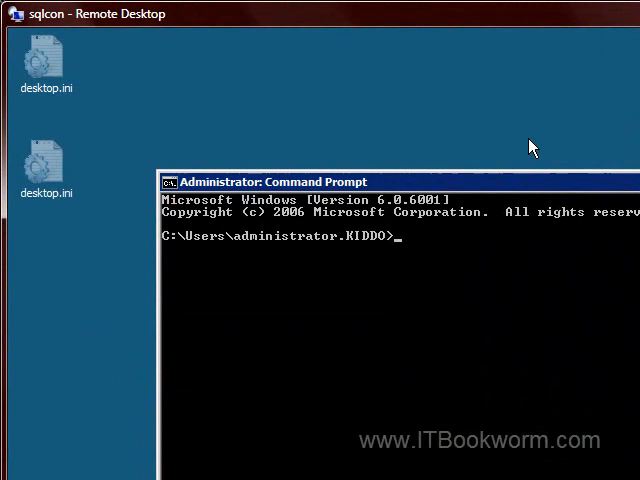
pyautogui.moveTo(531, 147)
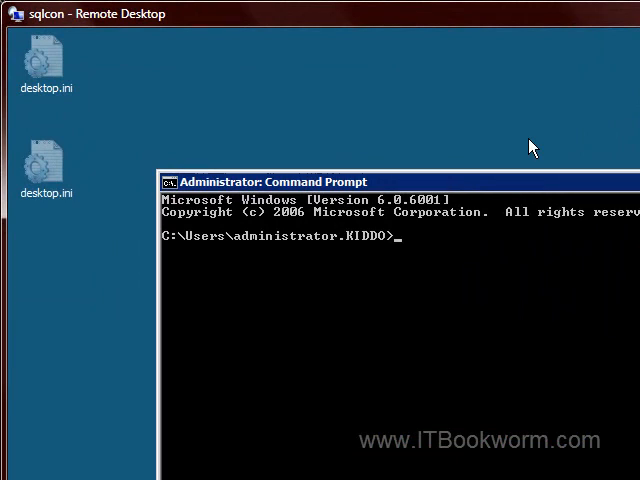
pyautogui.write('bcp')
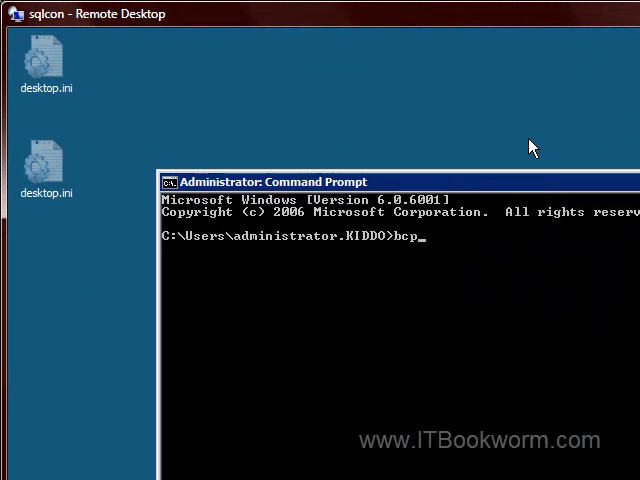
pyautogui.write('ssis')
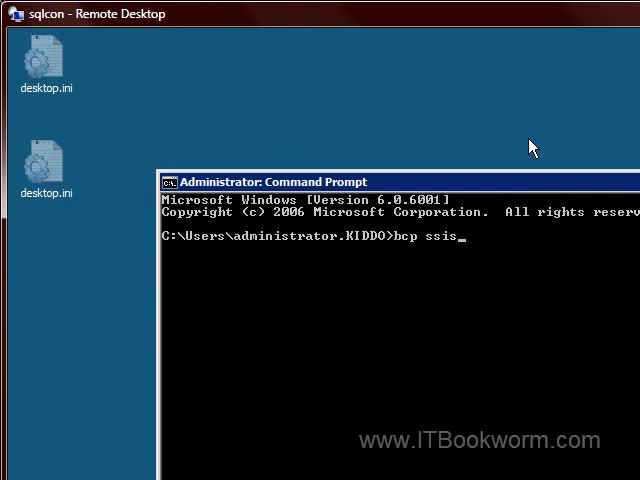
pyautogui.write('tutorial.dbo')
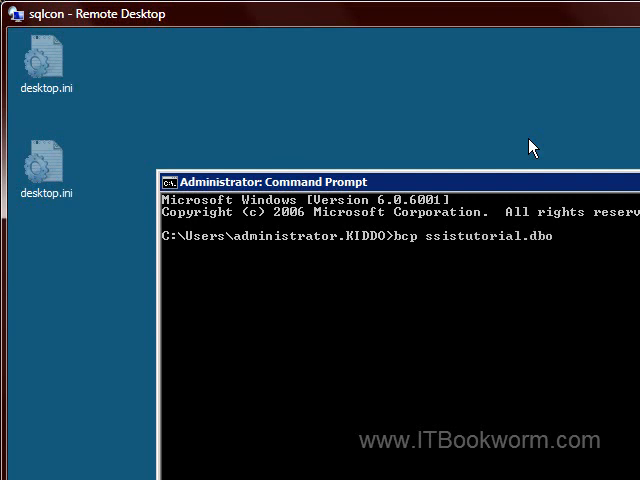
pyautogui.write('address OUT')
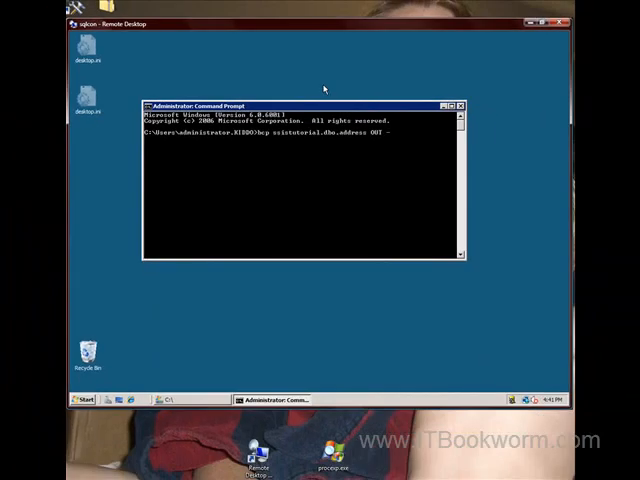
pyautogui.write('-Sdarthcon')
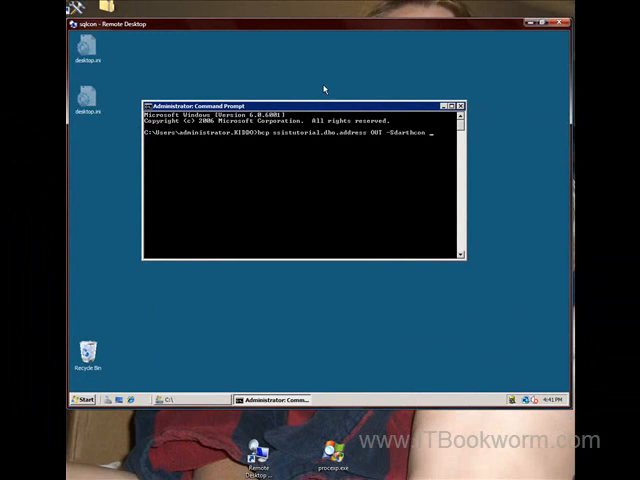
pyautogui.write('-Usecown -Psa -n')
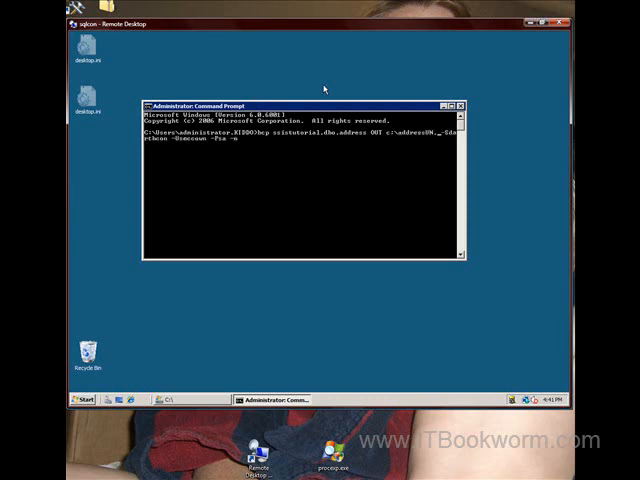
pyautogui.write('.txt')
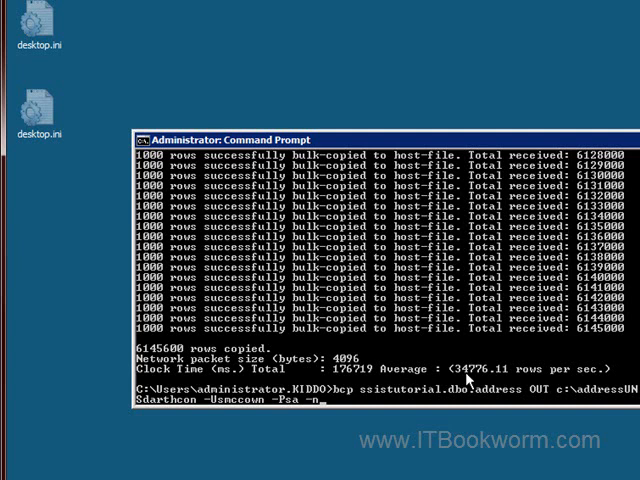
pyautogui.moveTo(453, 448)
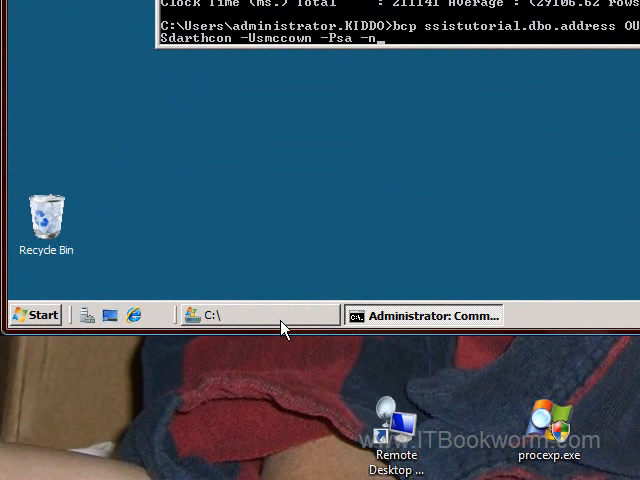
# Show drive C and select address.hbc (161,594 KB) beside addressUN.txt (337,276 KB).
pyautogui.click(210, 315)
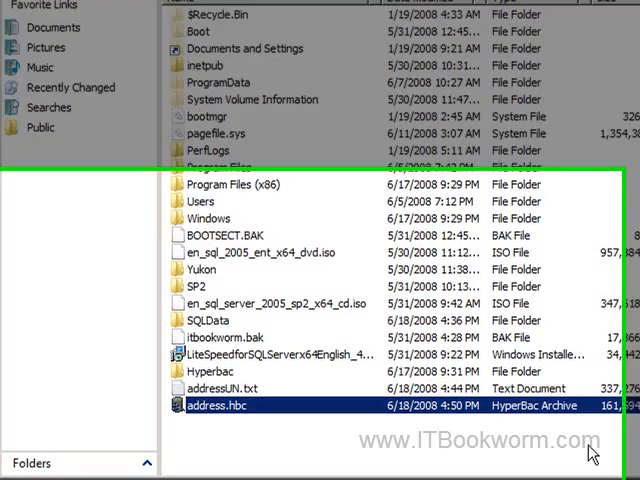
pyautogui.click(335, 420)
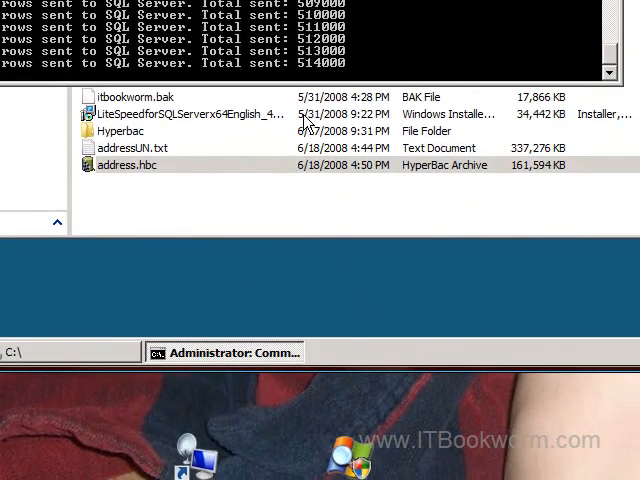
pyautogui.moveTo(440, 263)
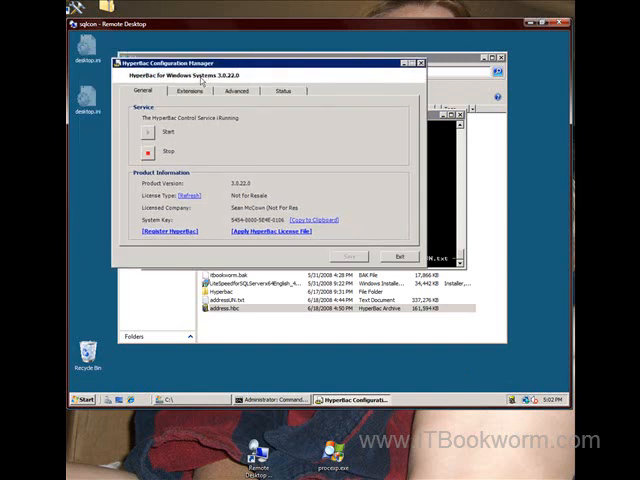
# Modify the *.hbc extension and tick Enable ZIP Compatible Output Format under Compression.
pyautogui.click(193, 95)
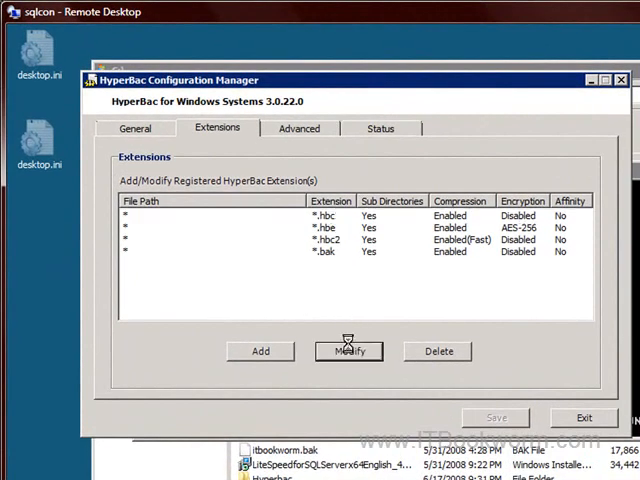
pyautogui.click(349, 351)
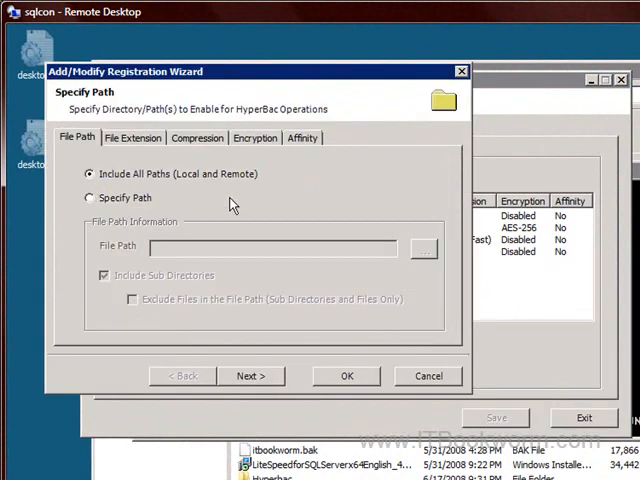
pyautogui.click(197, 137)
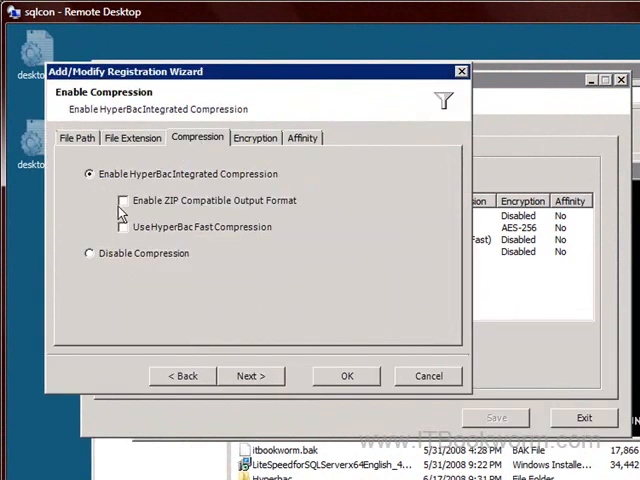
pyautogui.click(122, 200)
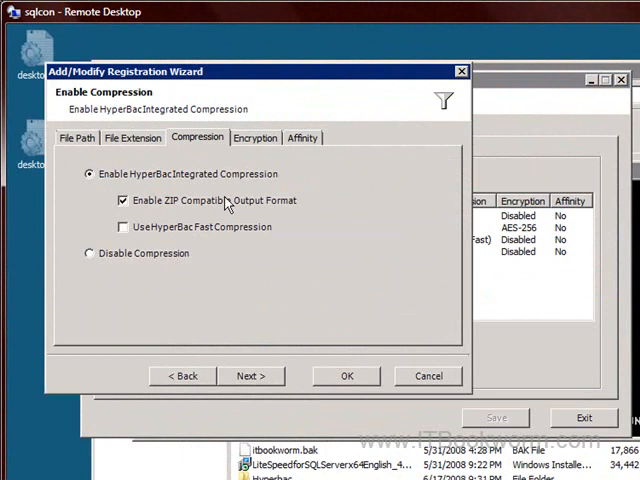